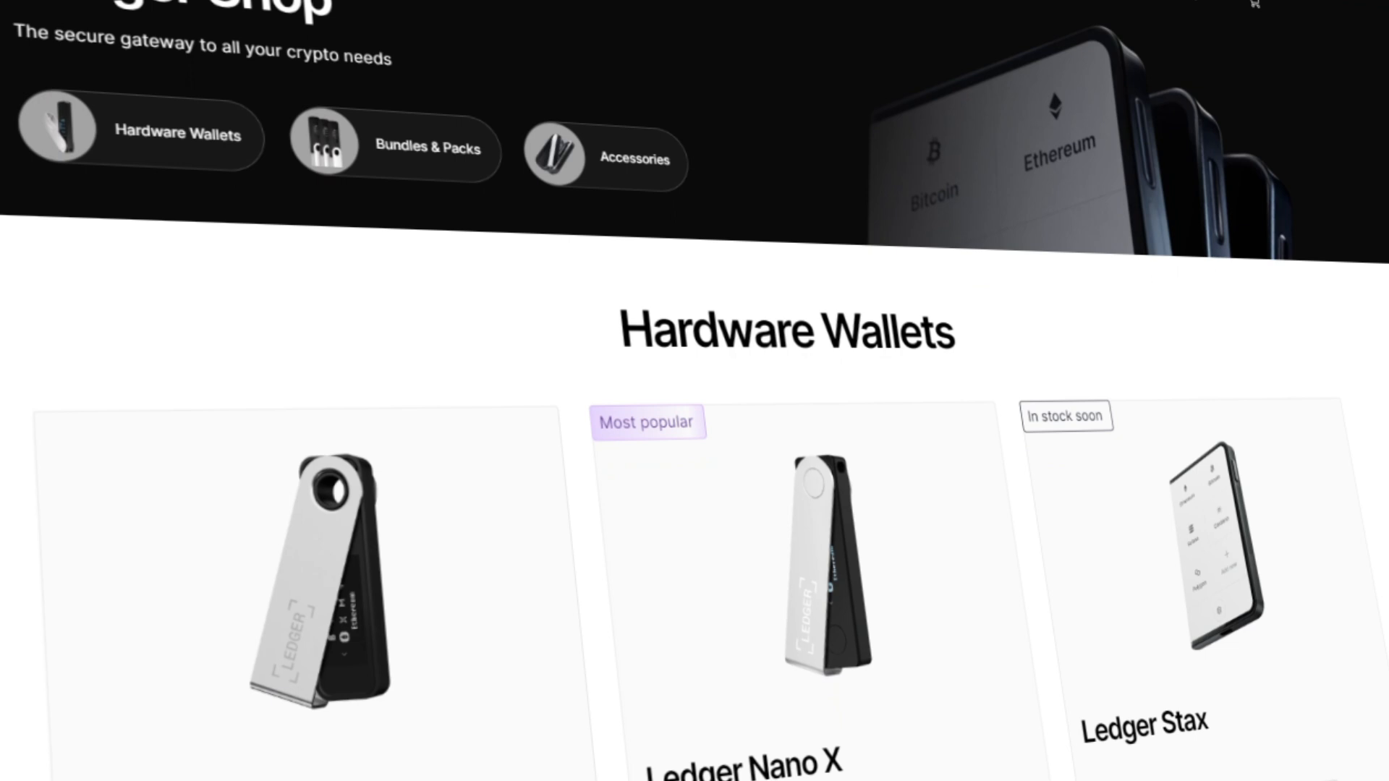
Step: From the wallet home, reach the Bitcoin coin page and start a $150 BTC purchase
scroll("down", 3)
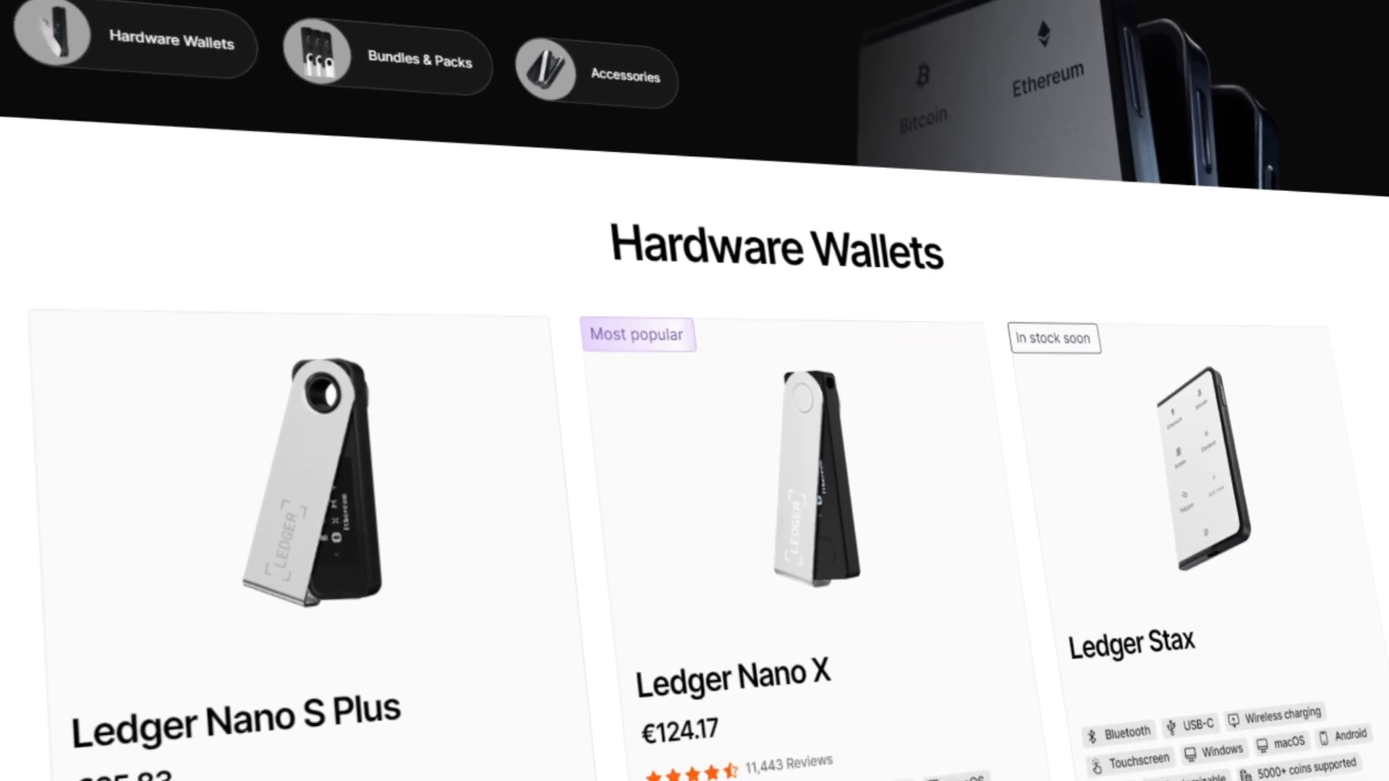
scroll("down", 3)
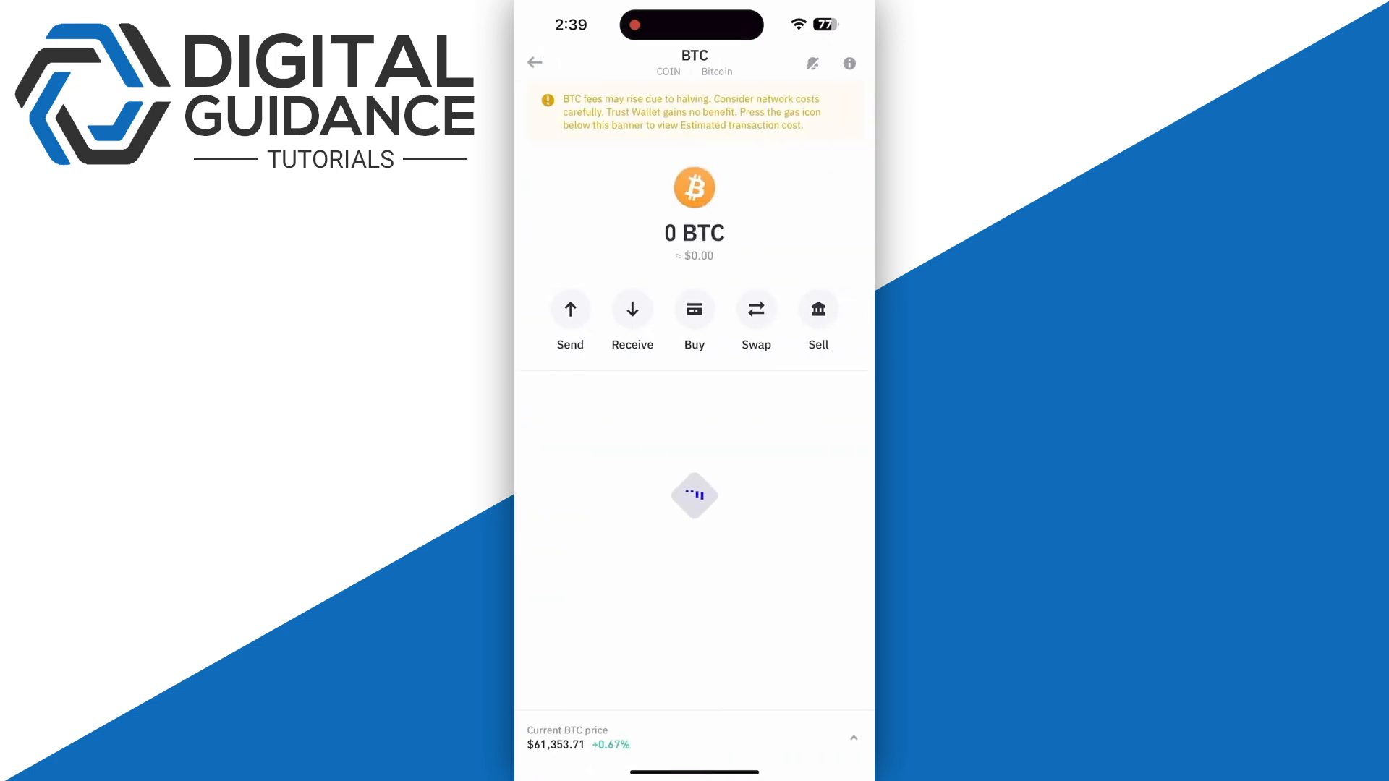
left_click(536, 62)
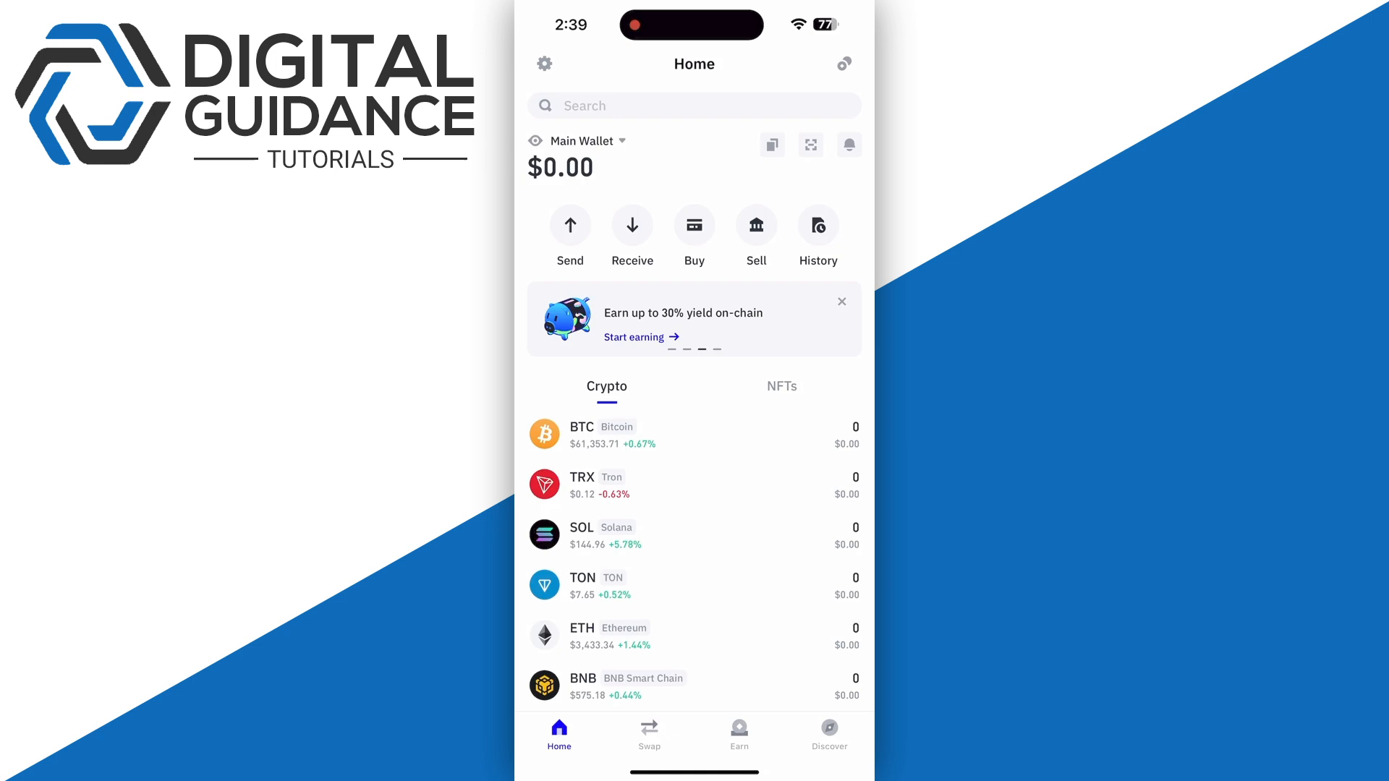
left_click(843, 62)
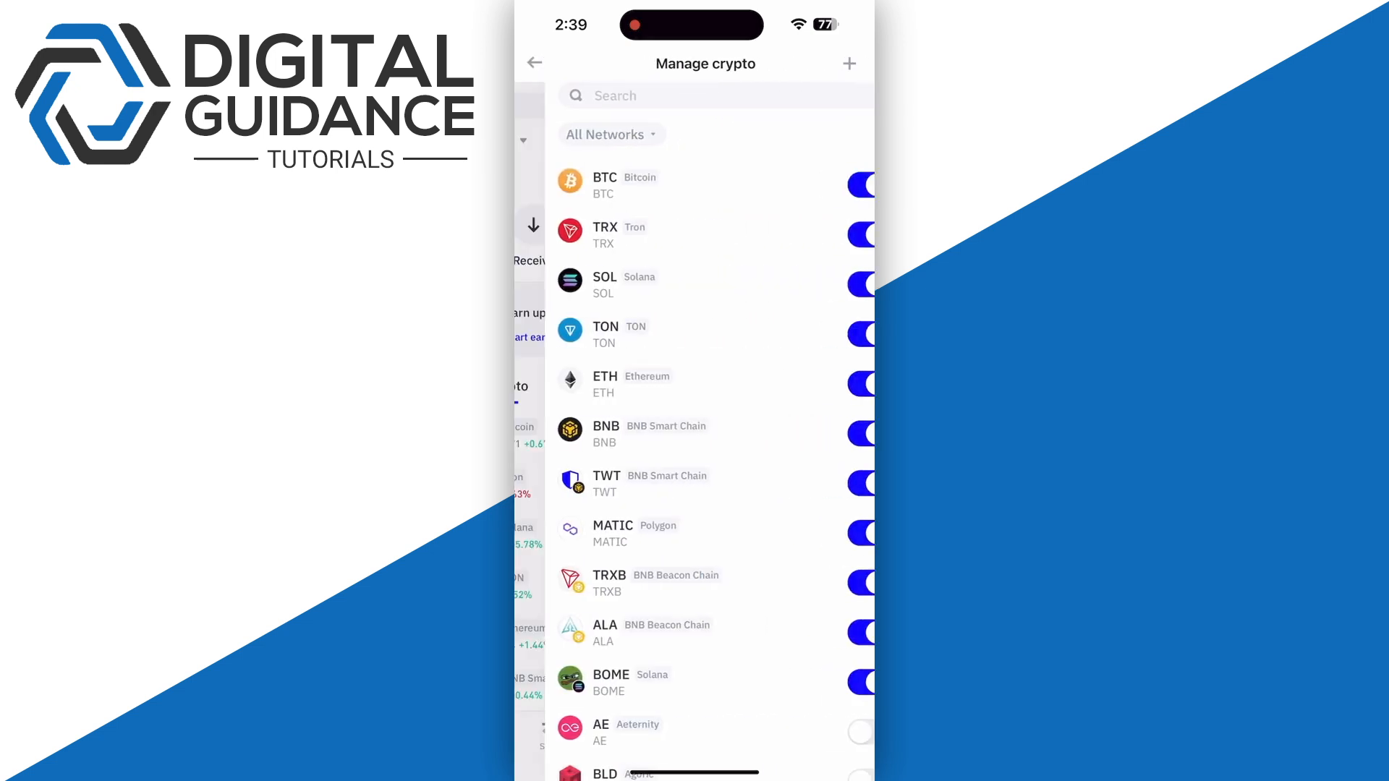
left_click(621, 184)
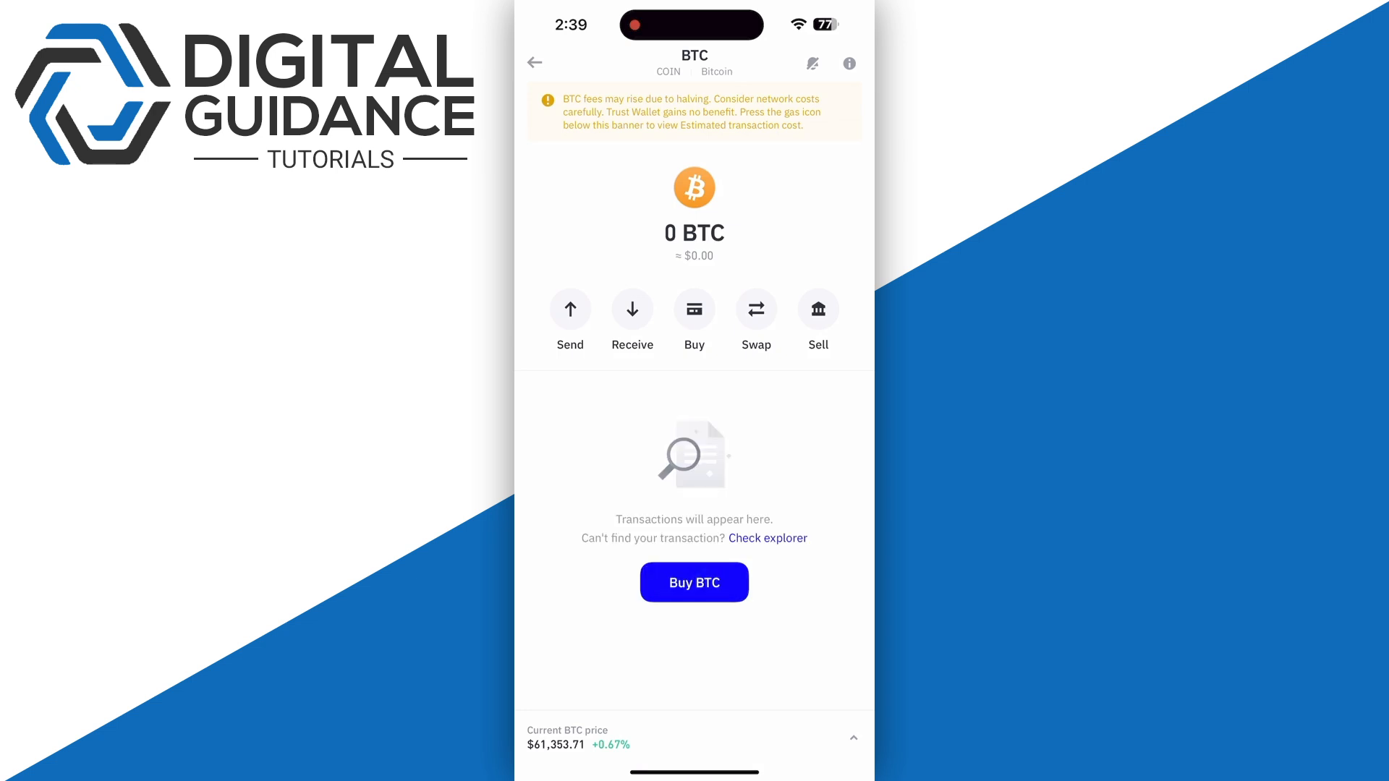
left_click(693, 581)
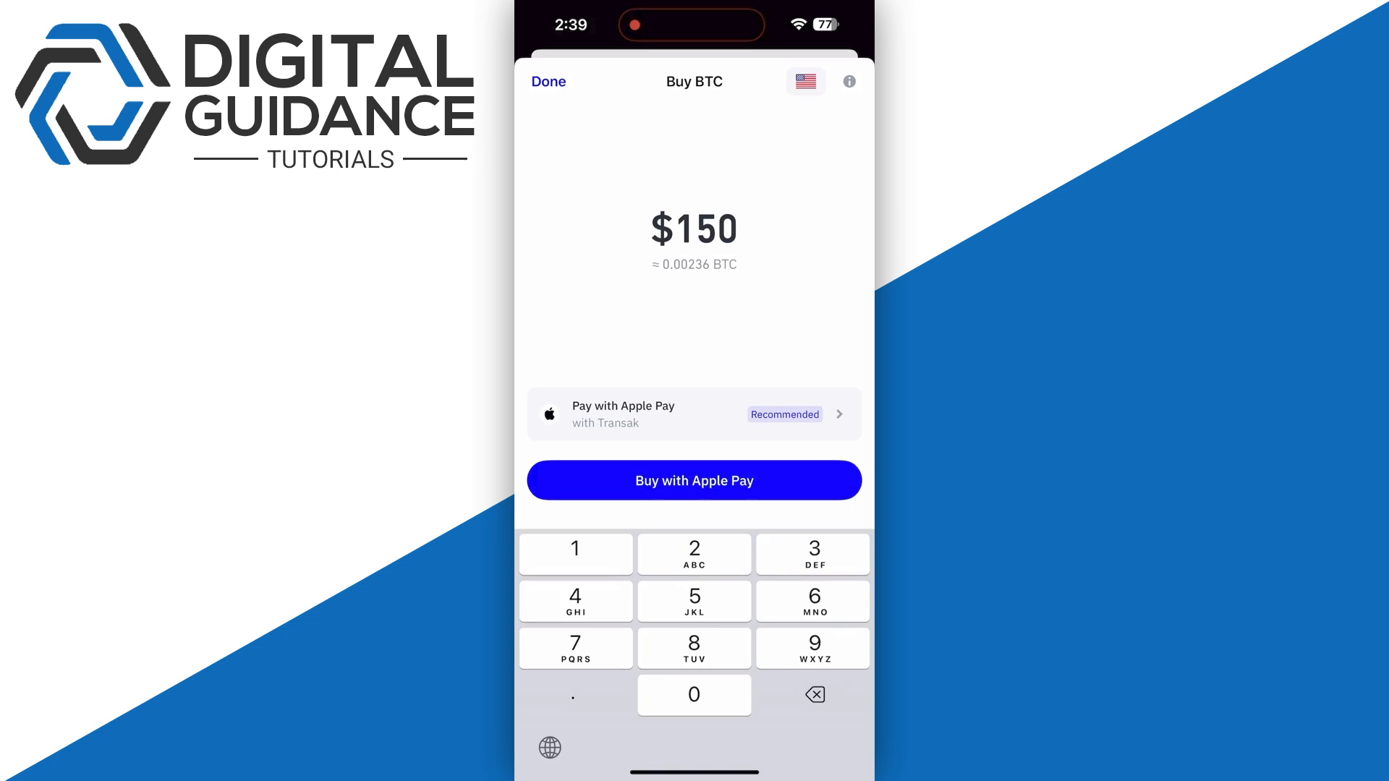
Step: Switch the Pay with method from Apple Pay to Credit card, listing Transak, Mercuryo and Simplex quotes
left_click(693, 414)
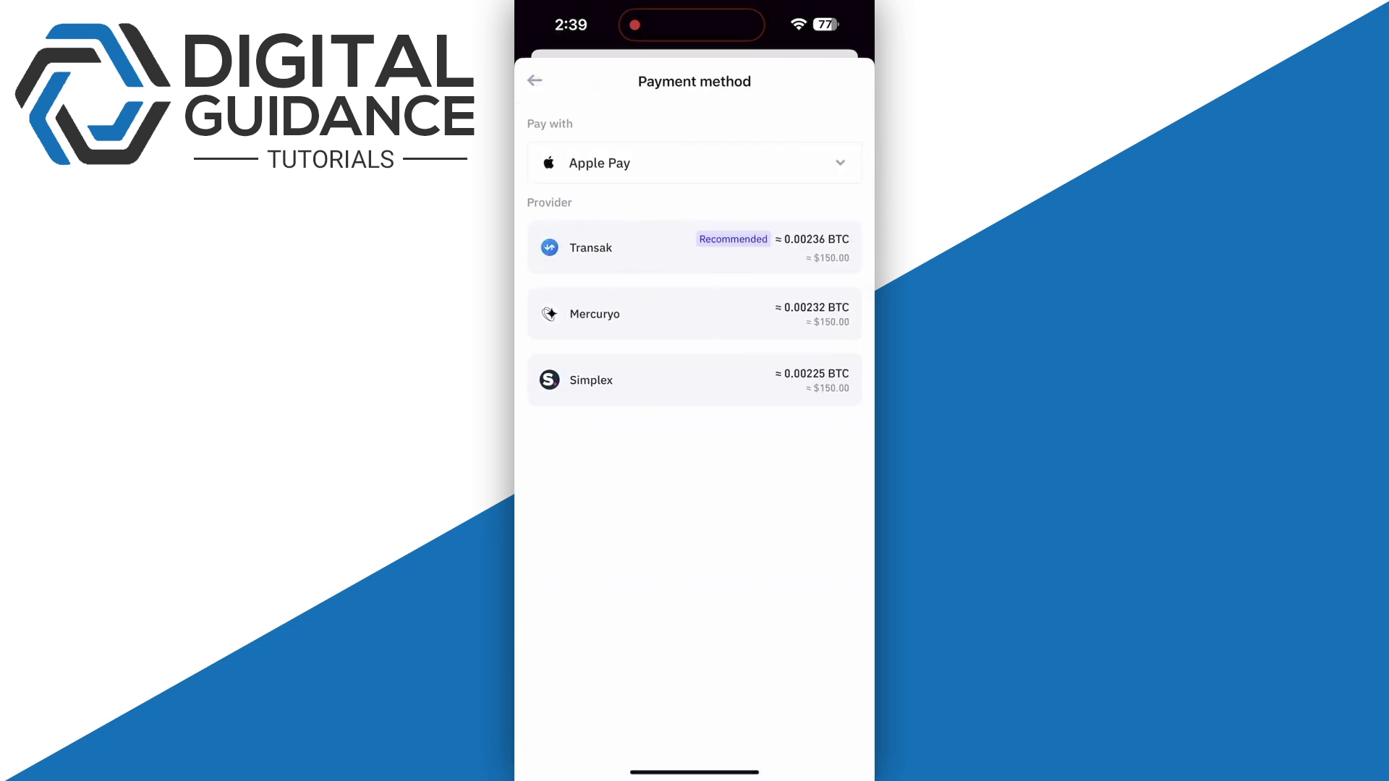
left_click(693, 247)
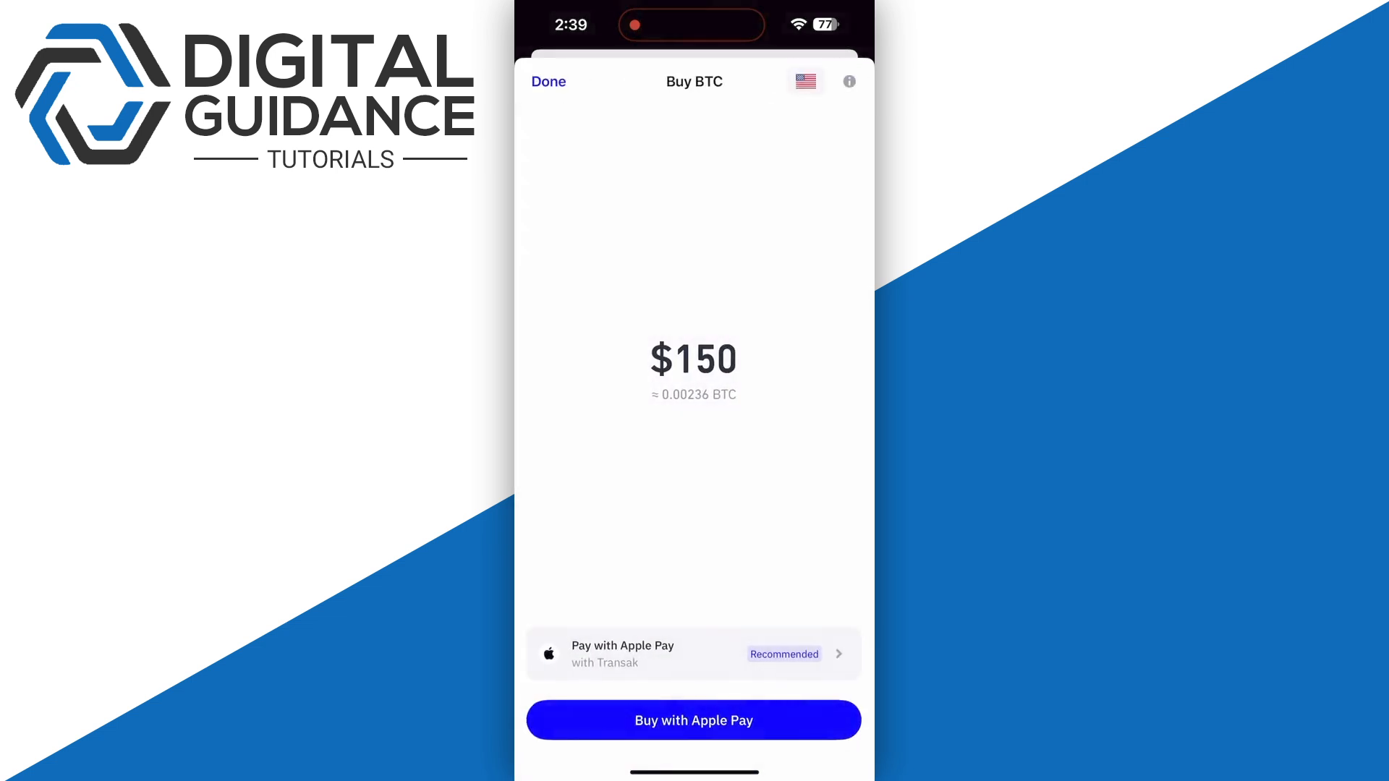
left_click(693, 652)
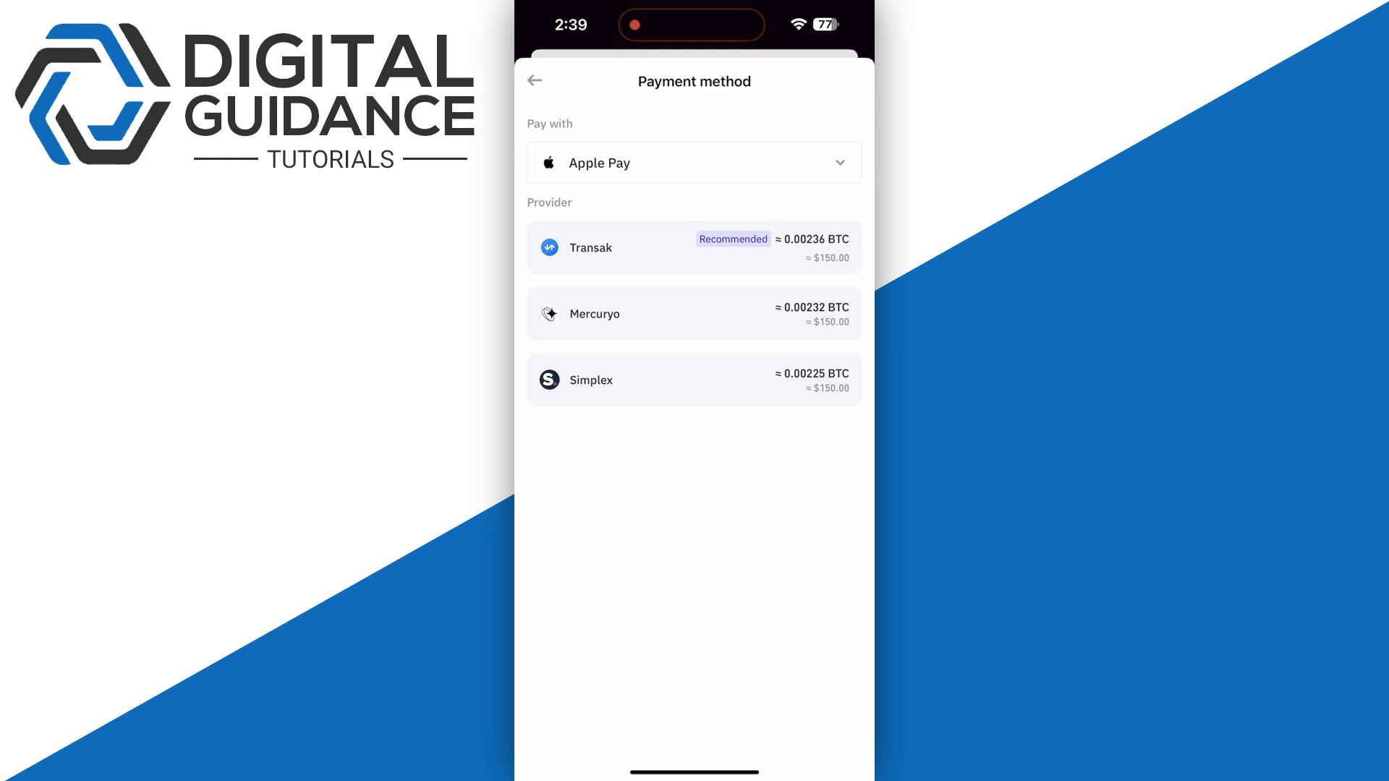
left_click(693, 162)
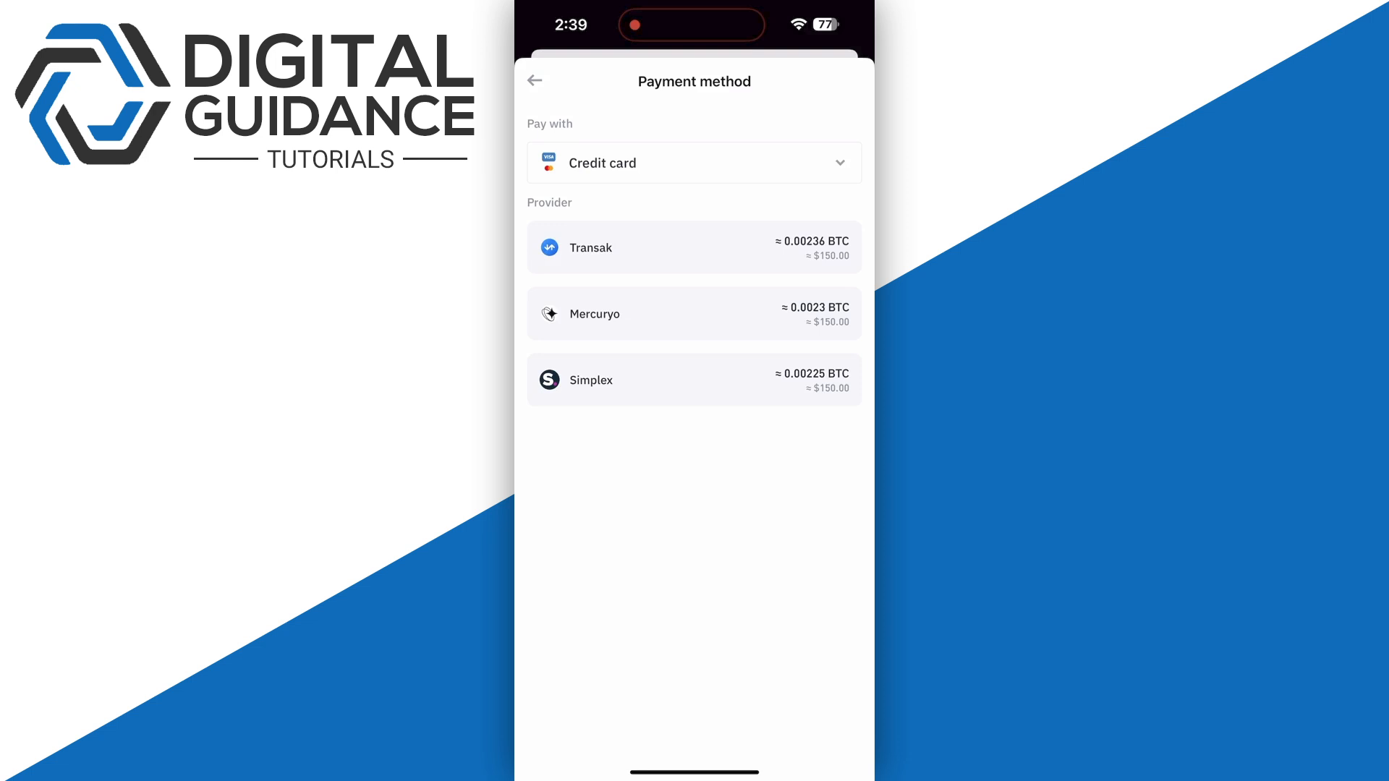
Step: Choose Simplex as provider, preview its card checkout at the Card Number field, then close it
left_click(693, 380)
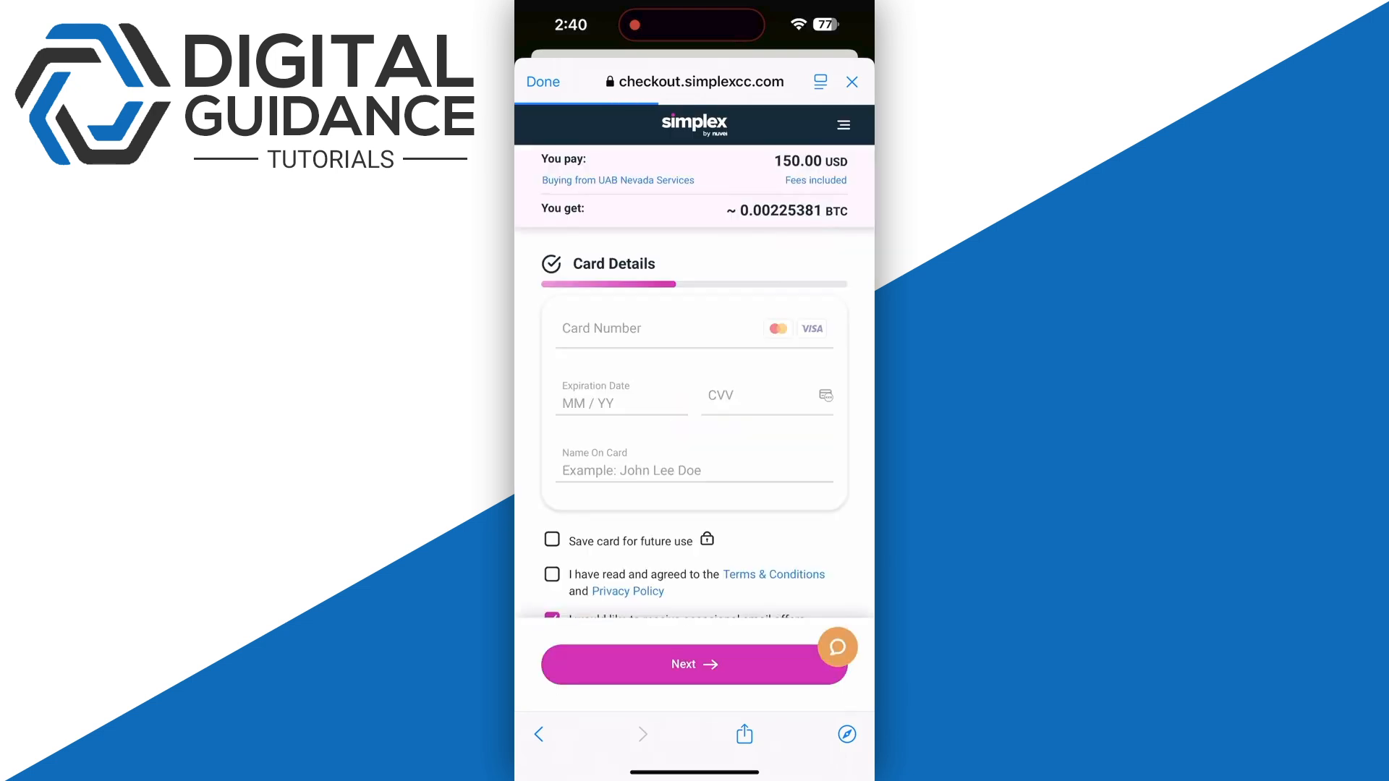
left_click(664, 328)
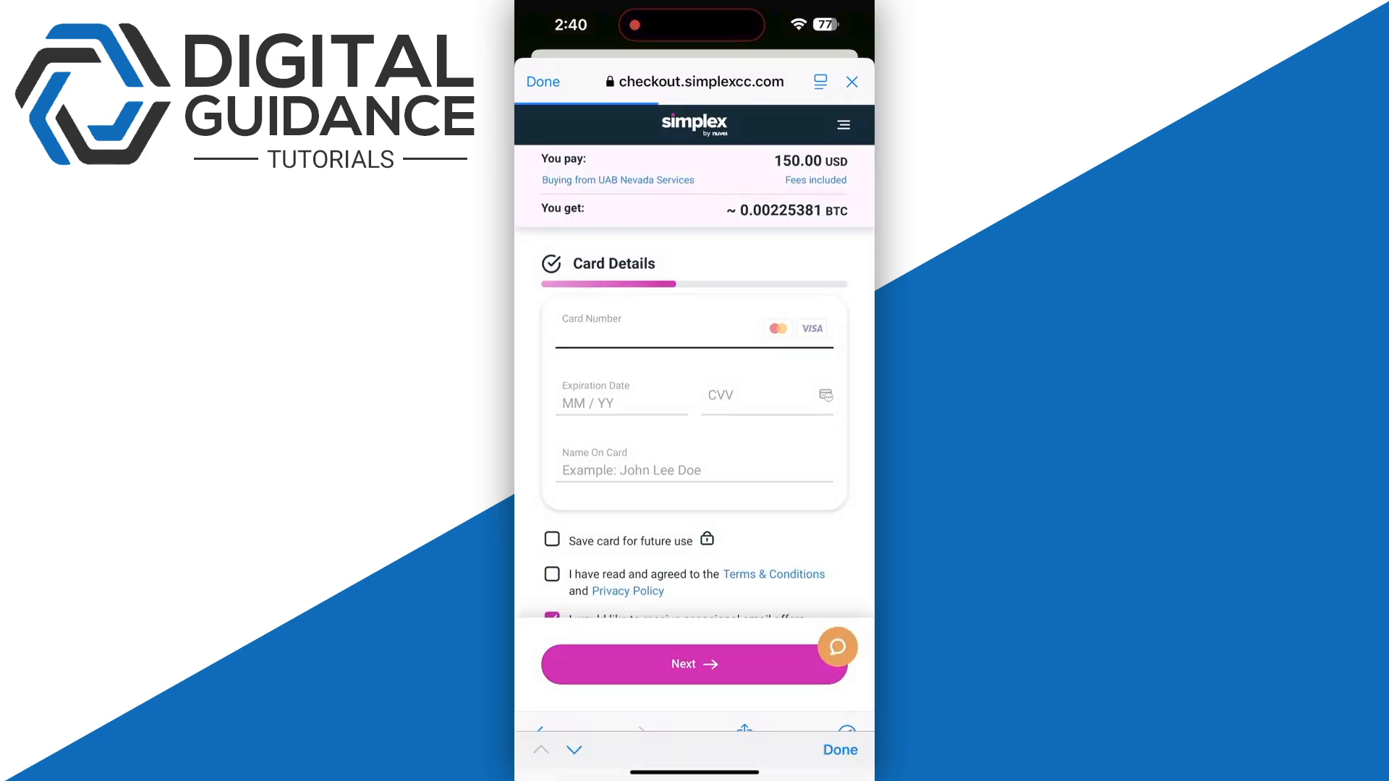
left_click(656, 319)
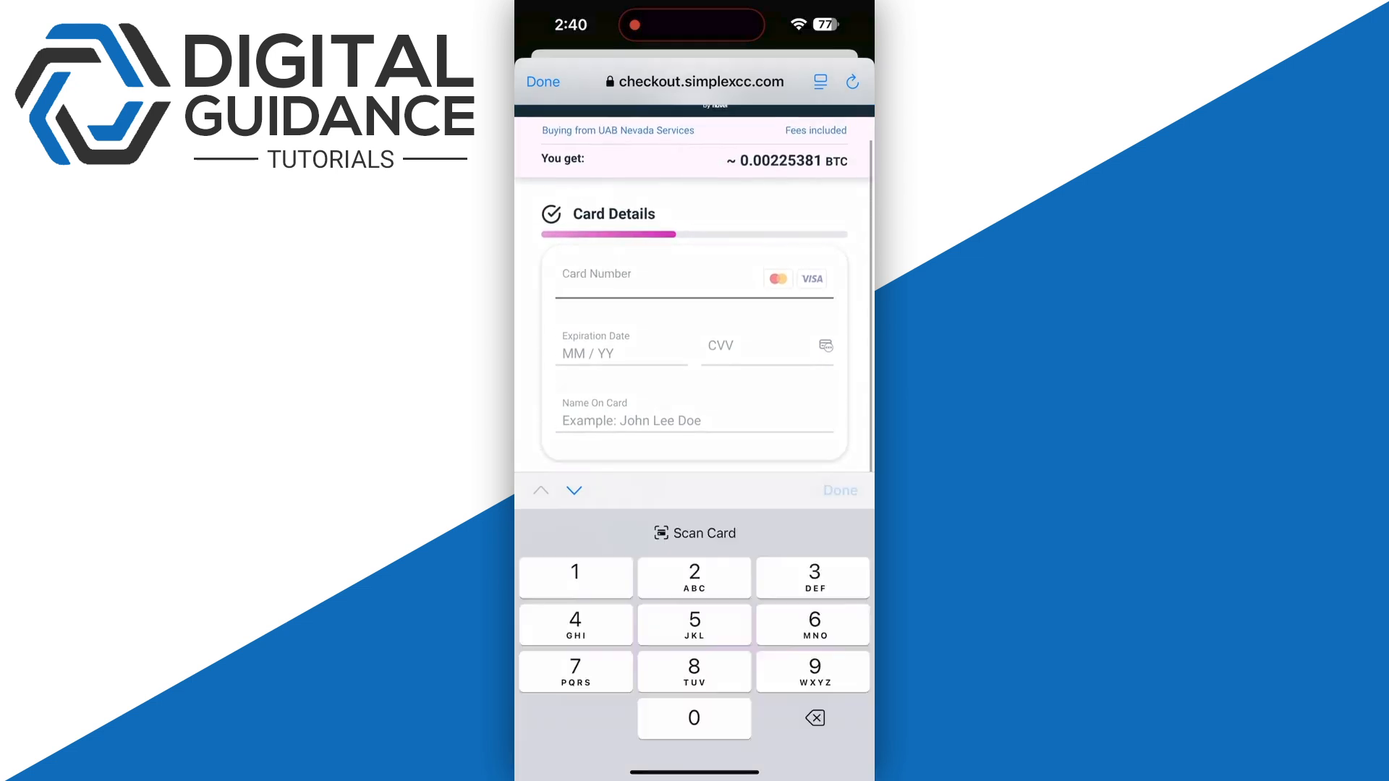
left_click(837, 490)
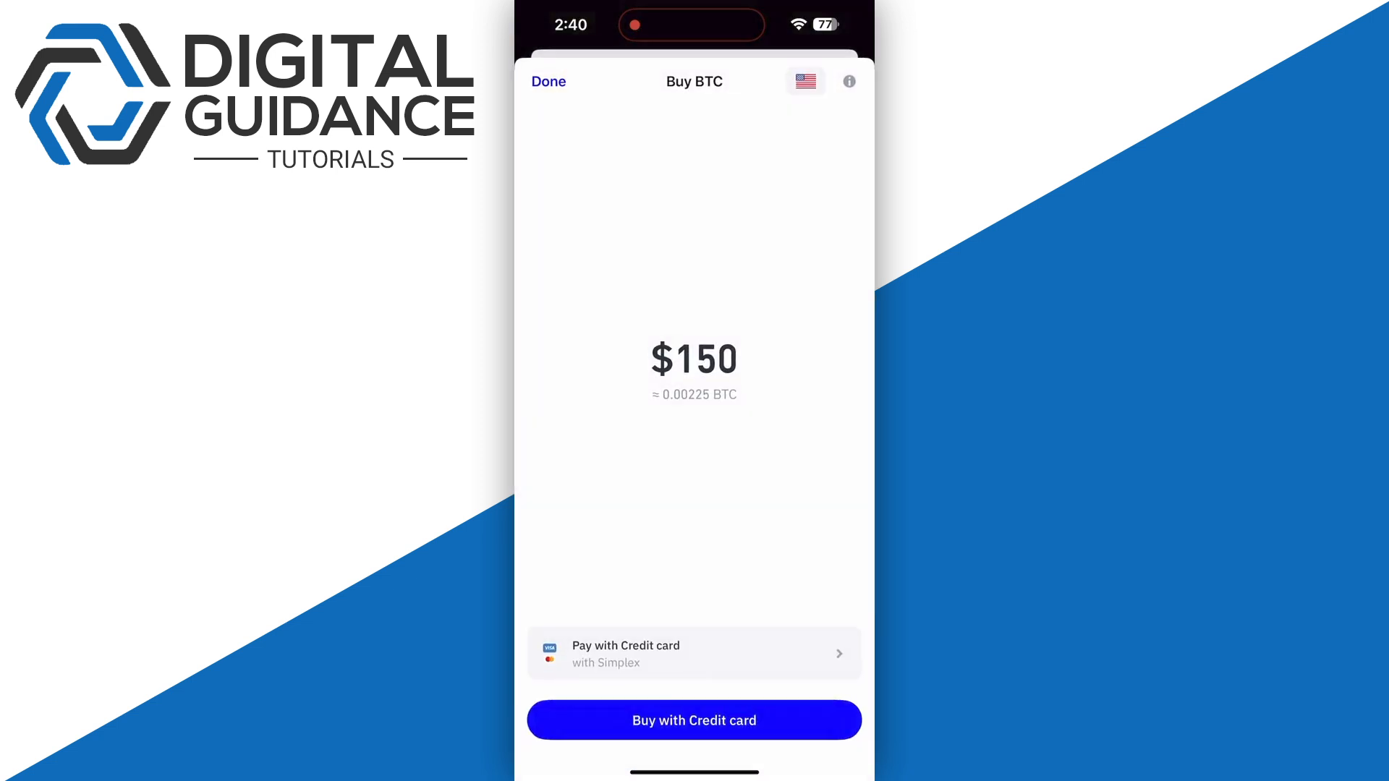
Step: Leave Buy BTC and the BTC page to land on the home screen showing Main Wallet at $0.00
left_click(548, 81)
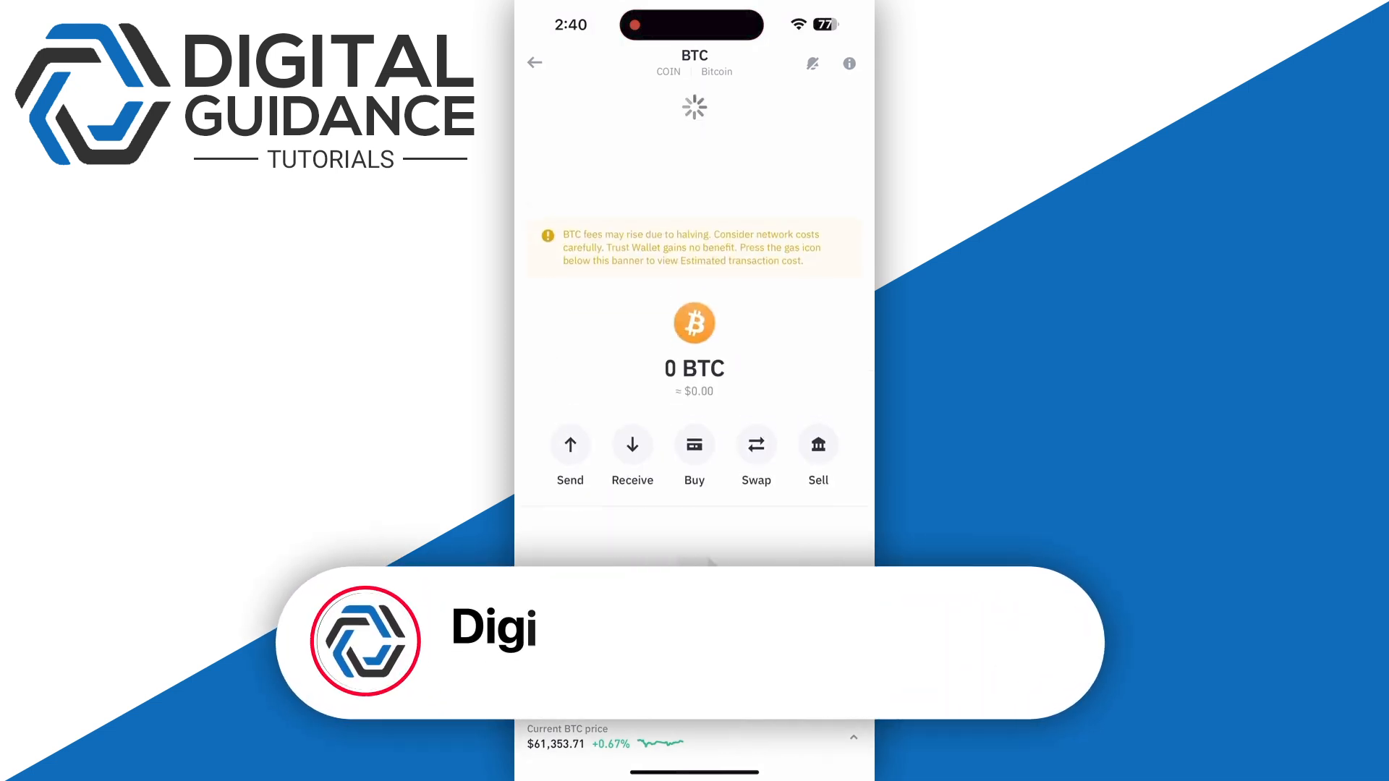
left_click(534, 62)
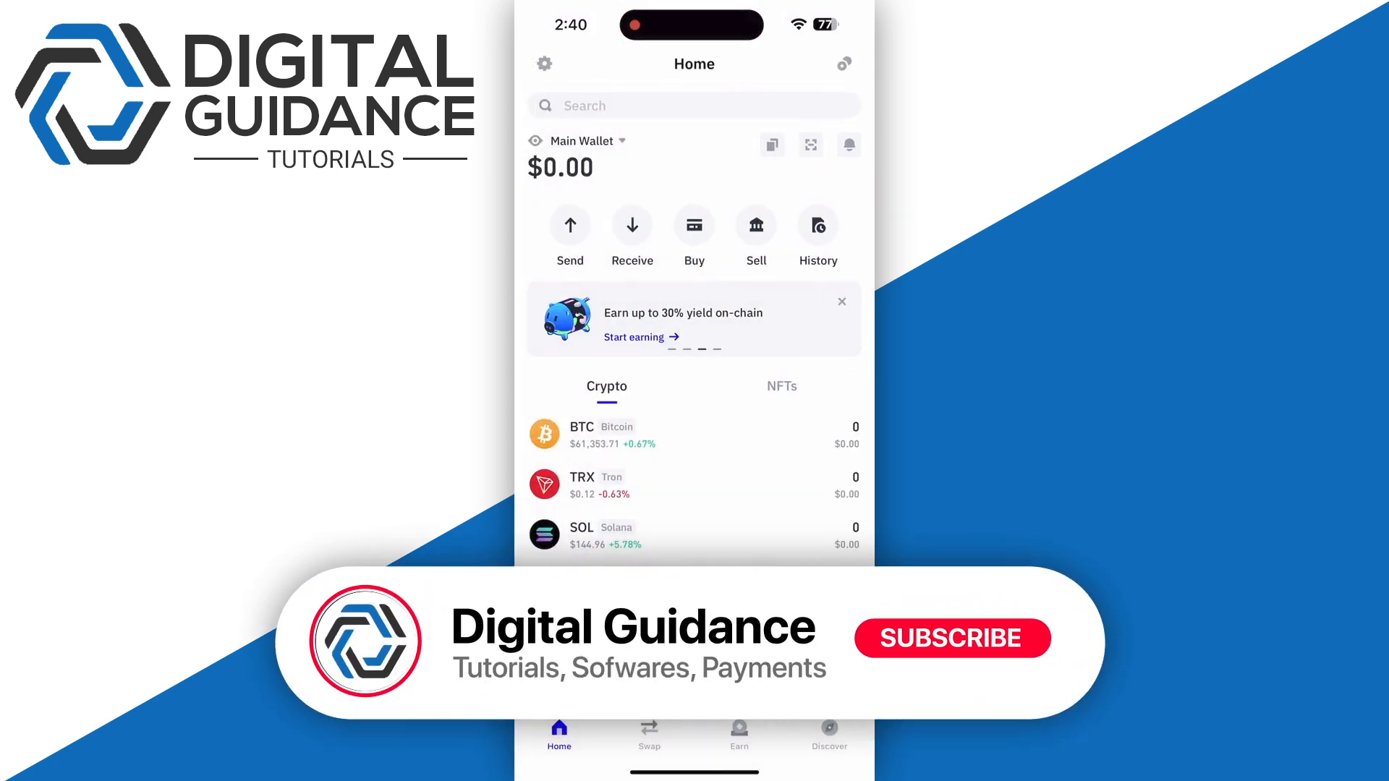
left_click(952, 638)
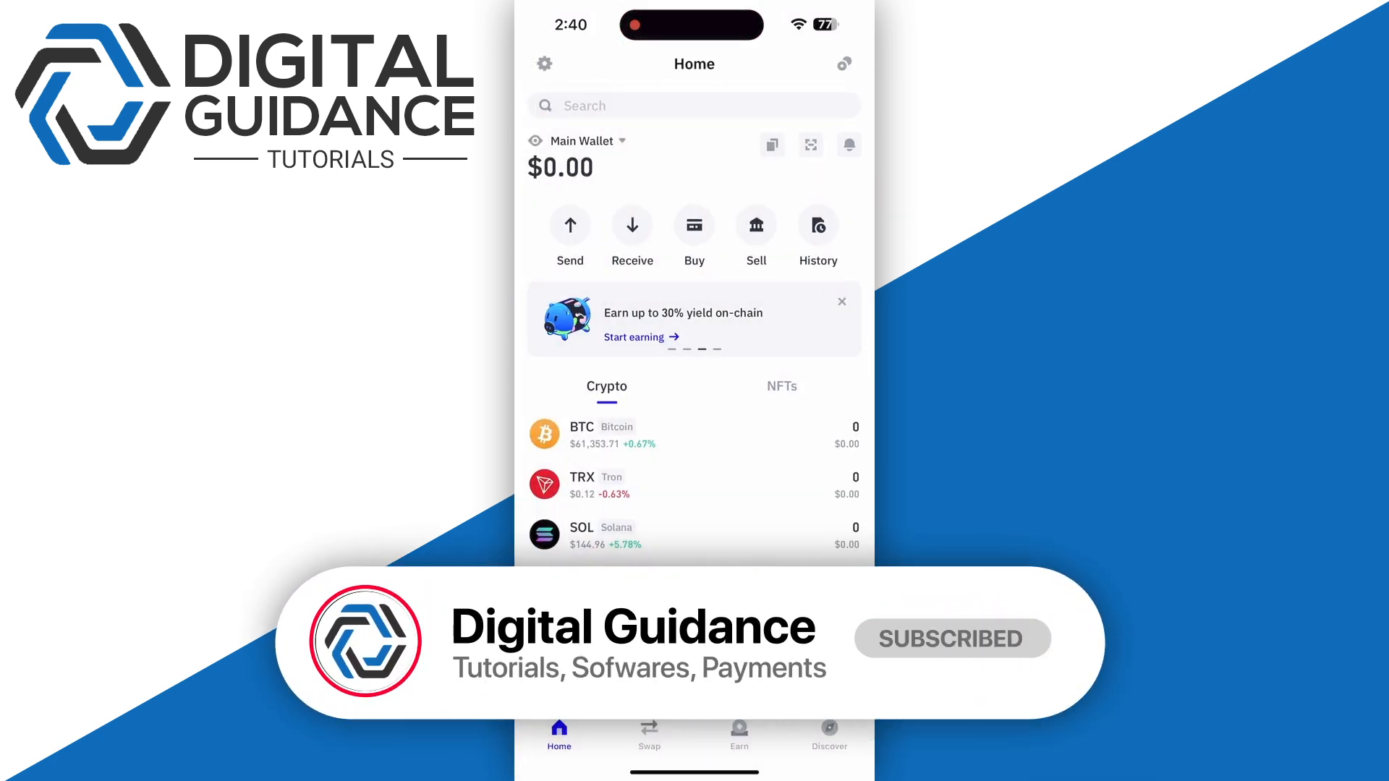
scroll("down", 3)
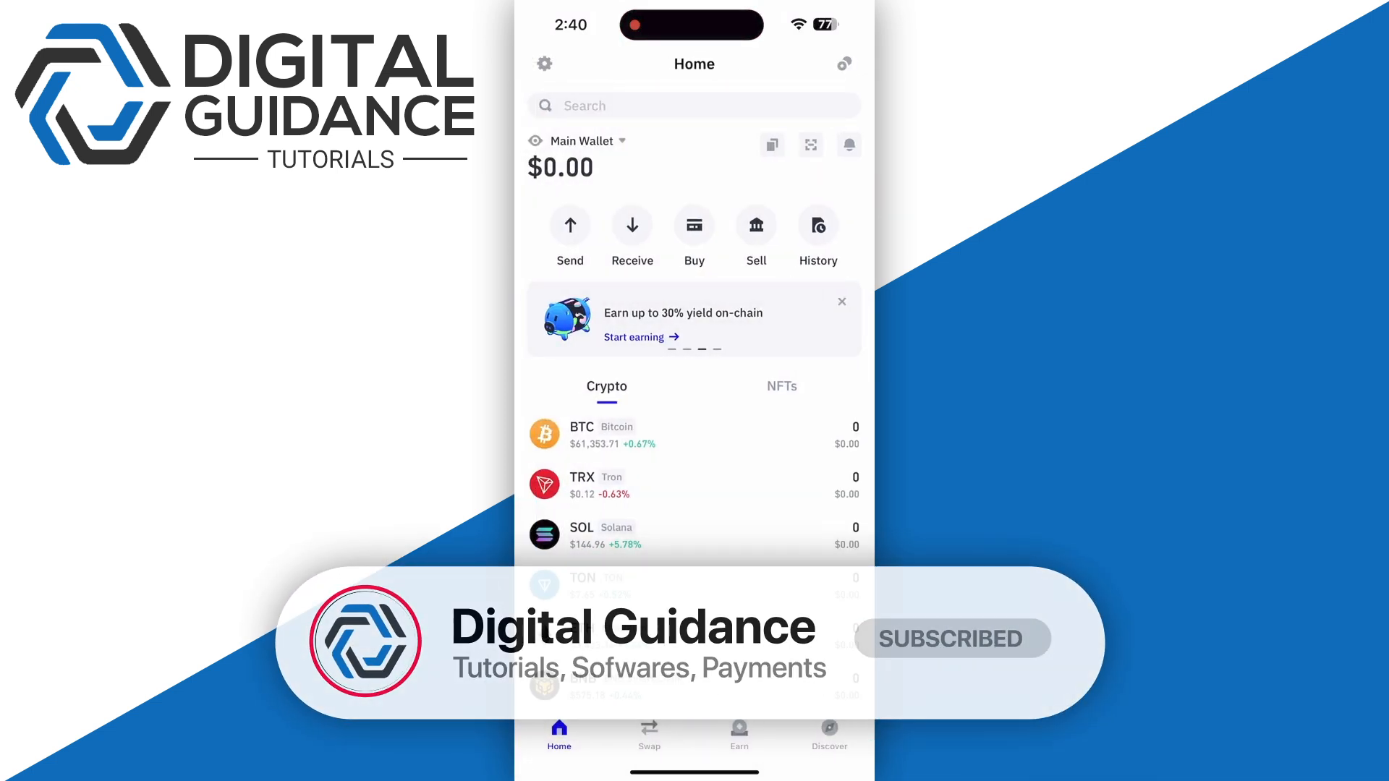